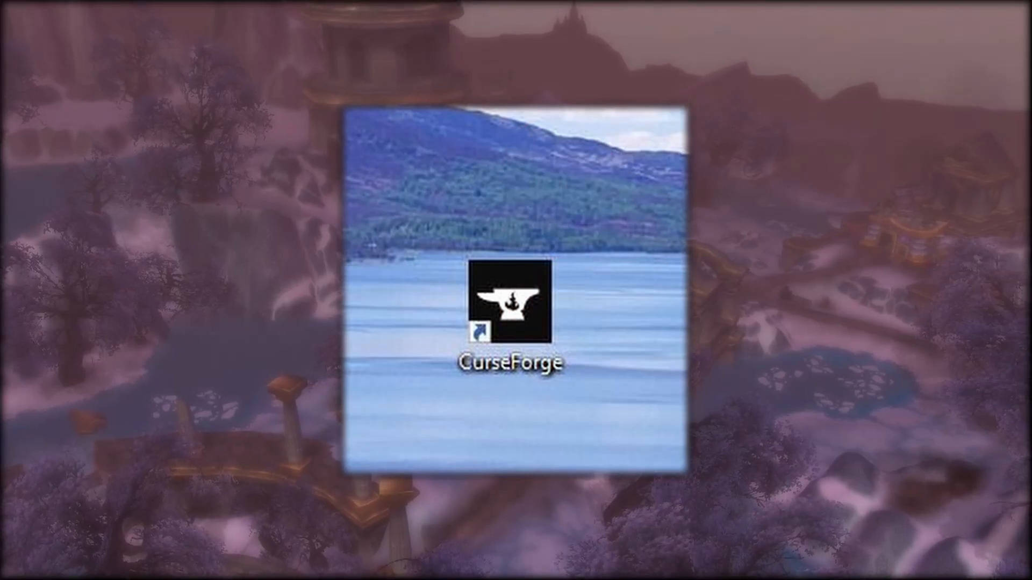
# Launch CurseForge from the desktop shortcut to load the Retail WoW My Addons list.
pyautogui.doubleClick(510, 302)
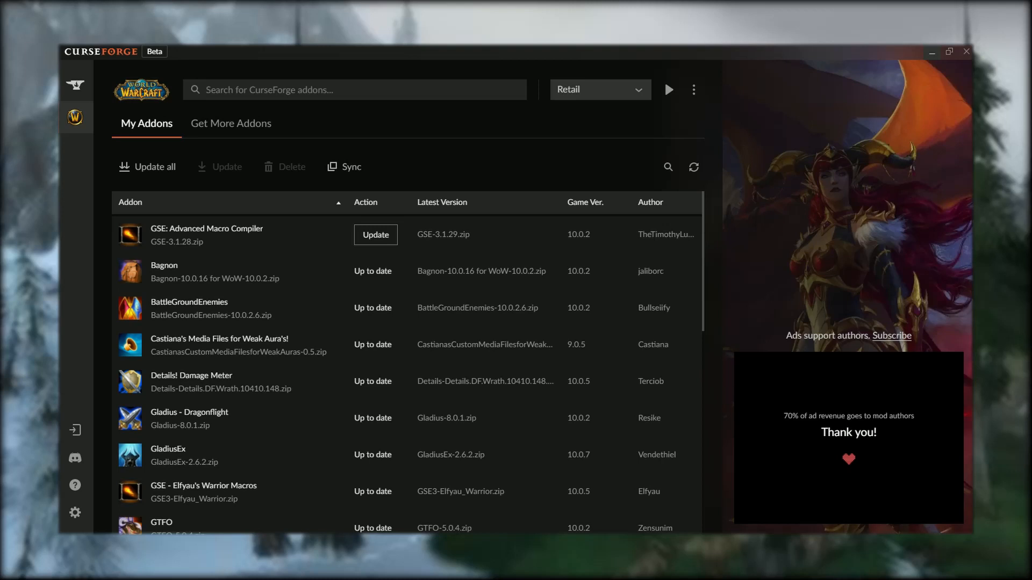
pyautogui.moveTo(668, 90)
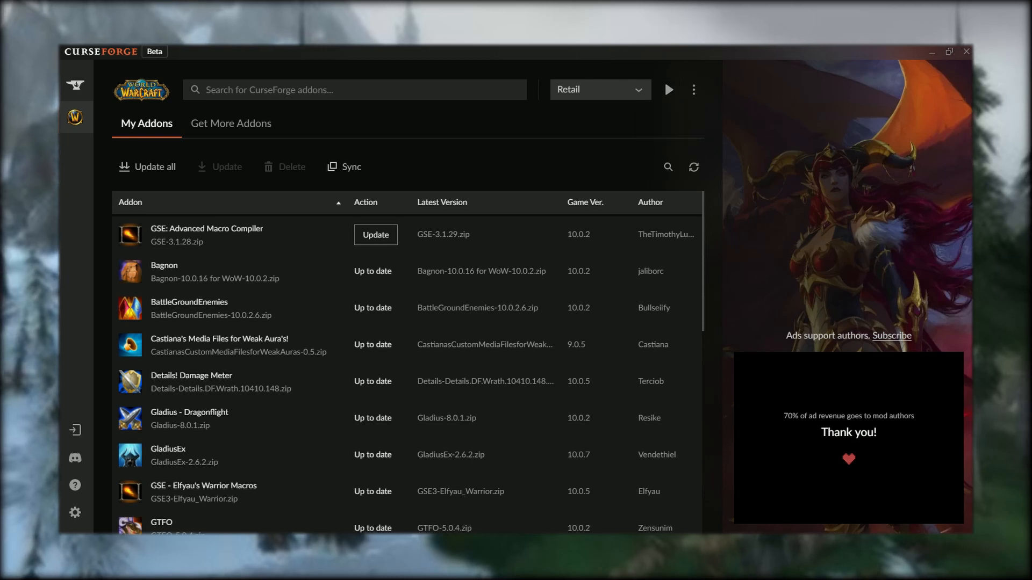
pyautogui.click(693, 90)
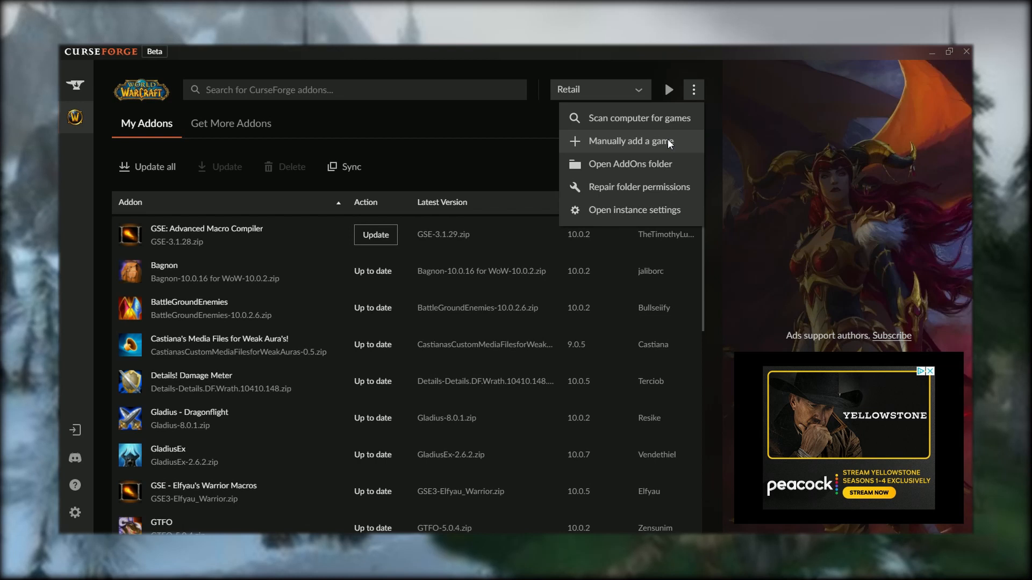
pyautogui.click(692, 89)
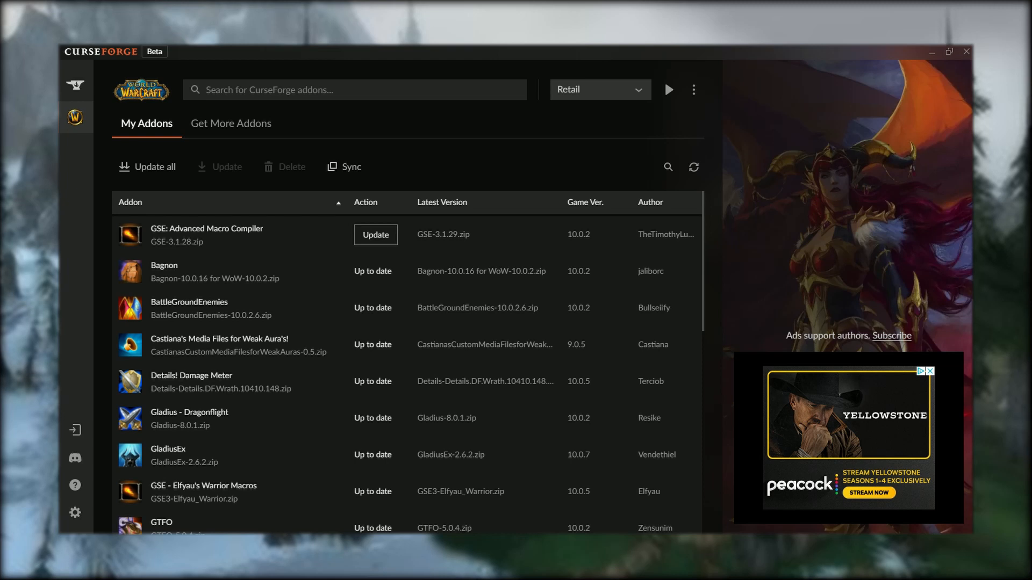
pyautogui.moveTo(692, 89)
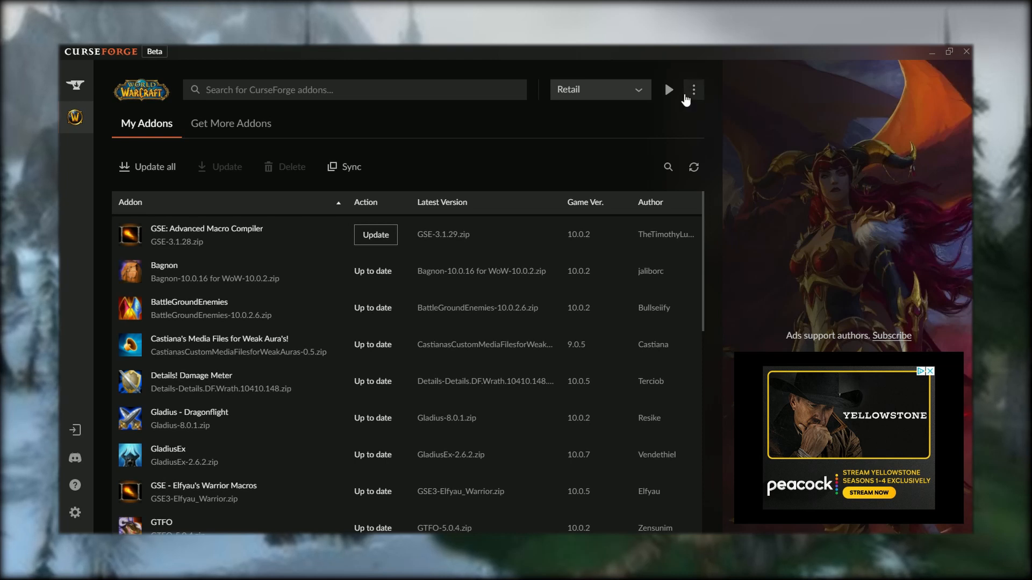
pyautogui.click(692, 90)
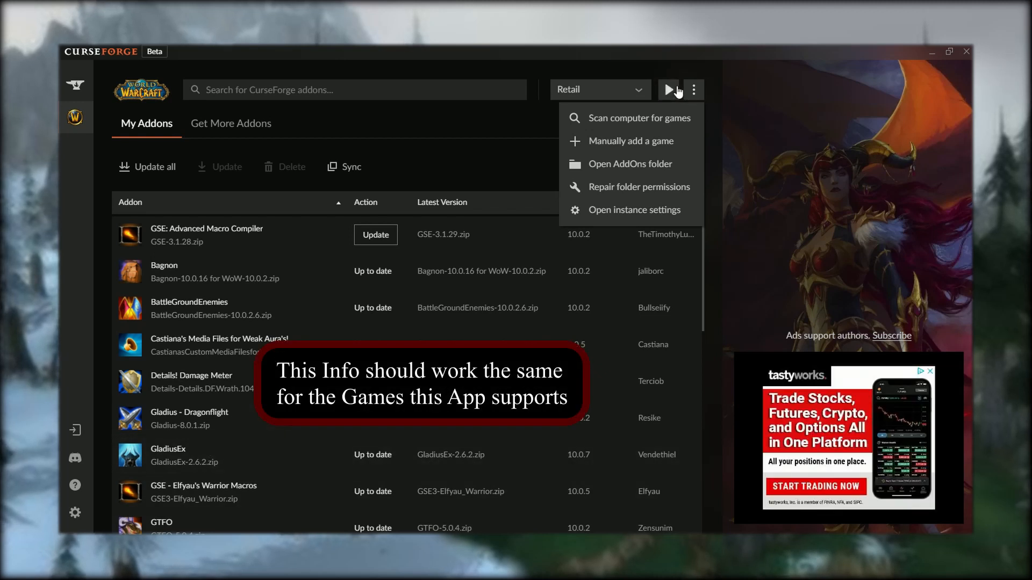
pyautogui.click(692, 89)
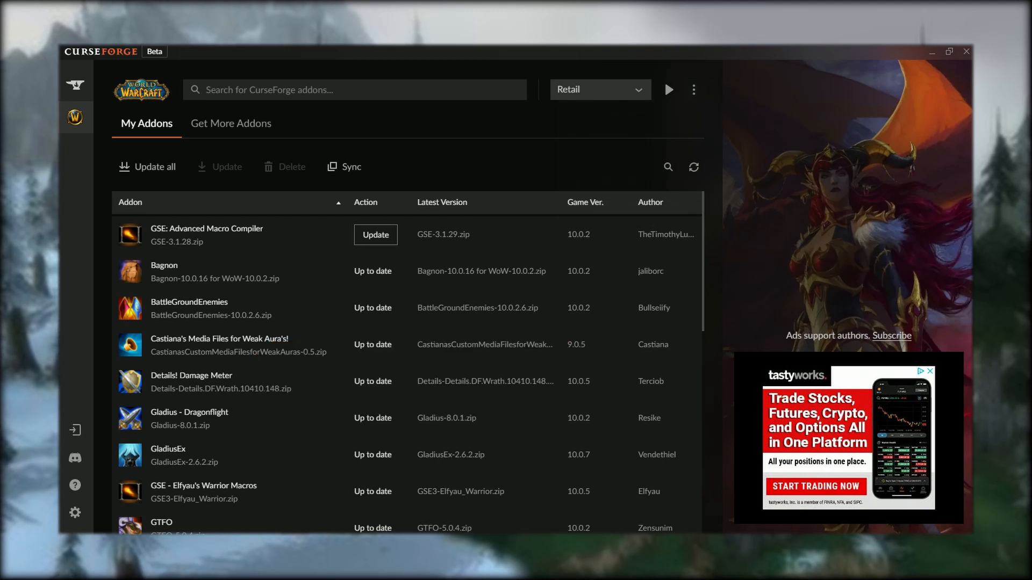
pyautogui.click(598, 89)
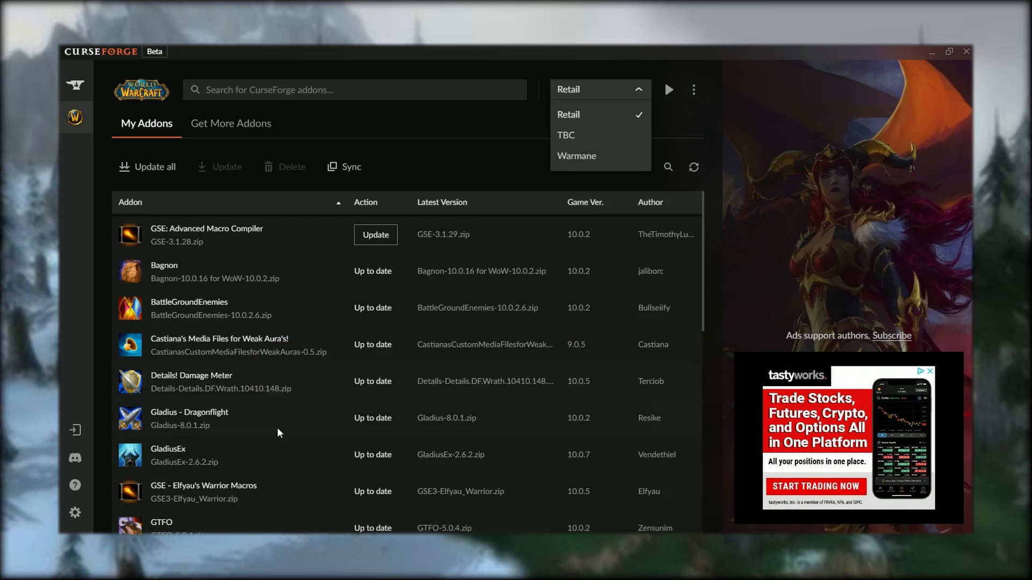
pyautogui.moveTo(75, 513)
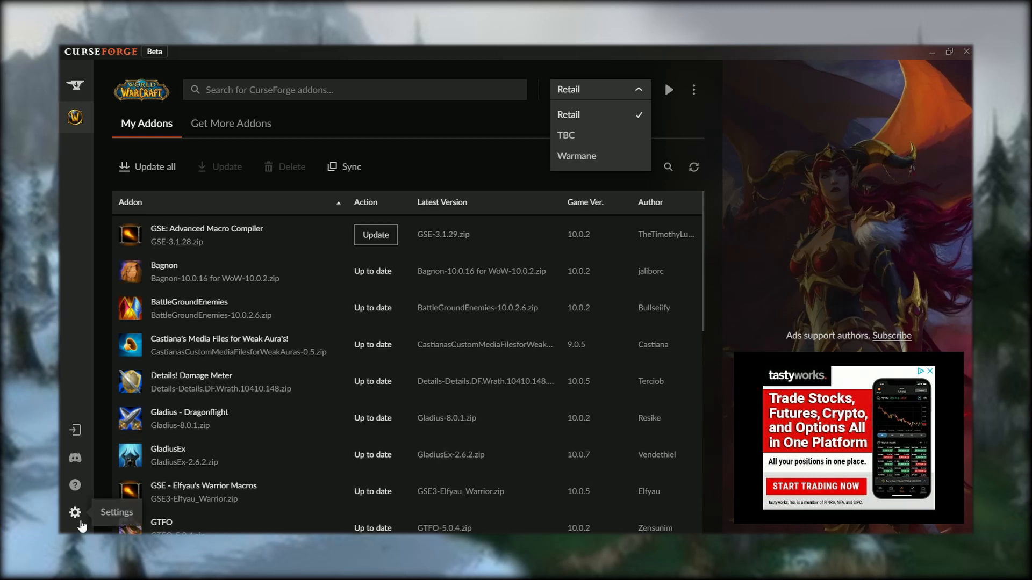
pyautogui.click(74, 512)
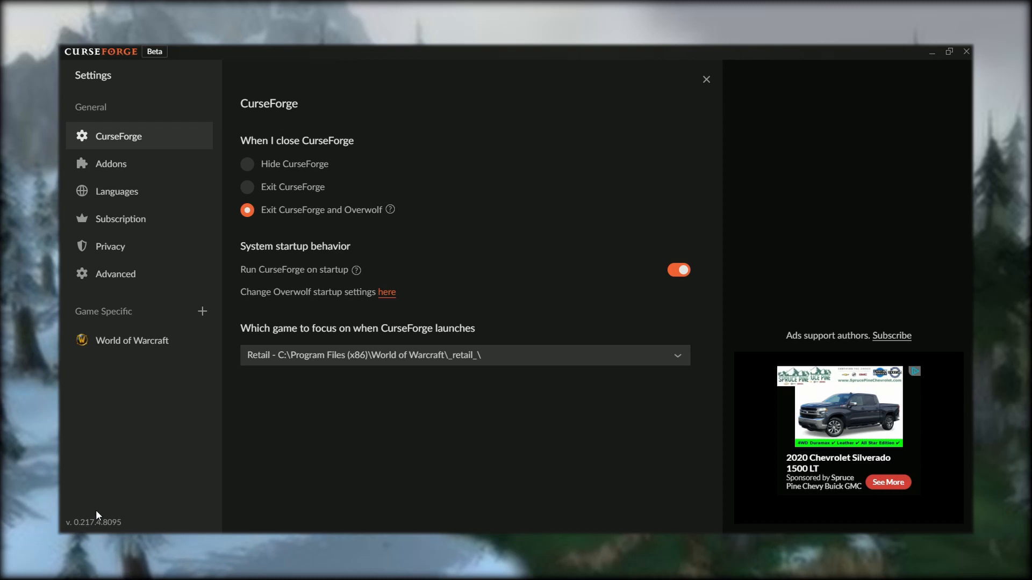
# In World of Warcraft settings, name the retail instance 'Retail' and save the name.
pyautogui.click(132, 340)
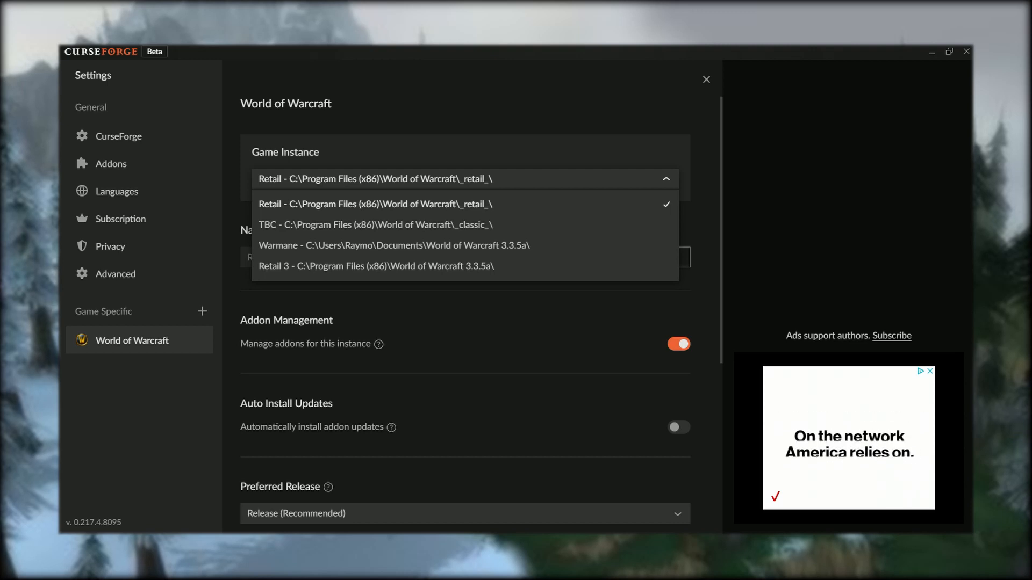
pyautogui.click(374, 203)
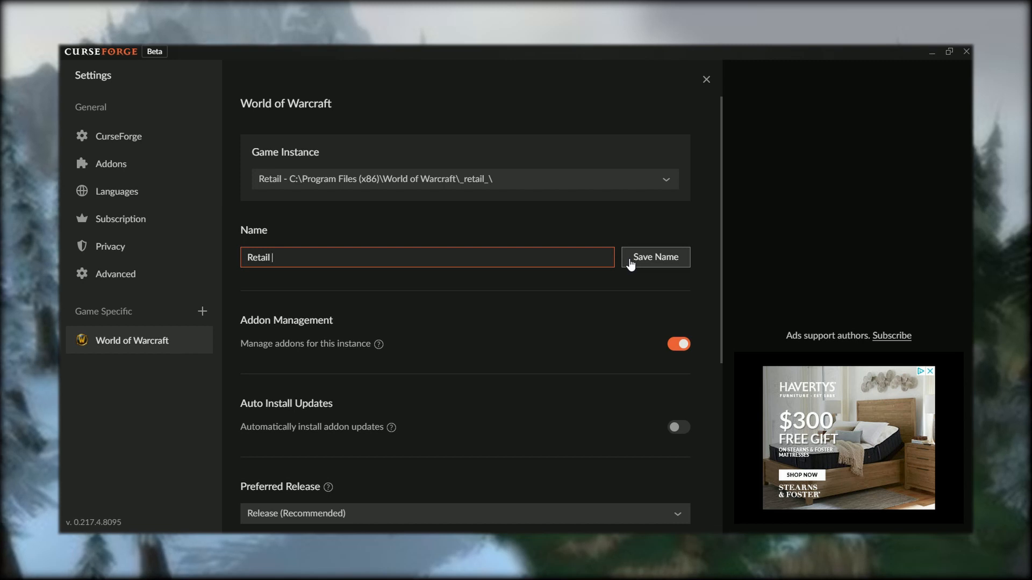
pyautogui.click(655, 257)
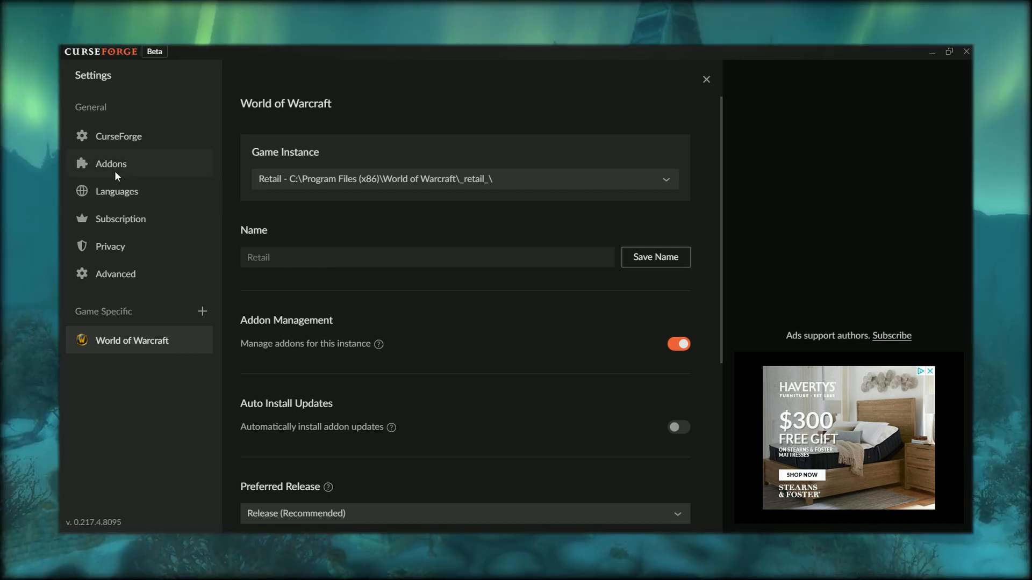
# Open the General CurseForge settings page.
pyautogui.click(119, 136)
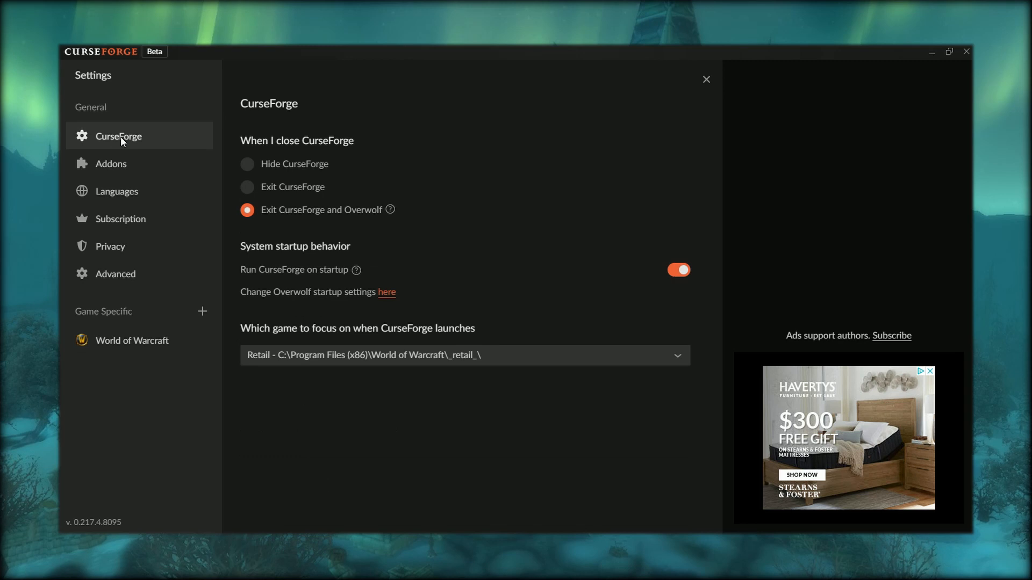
pyautogui.moveTo(100, 109)
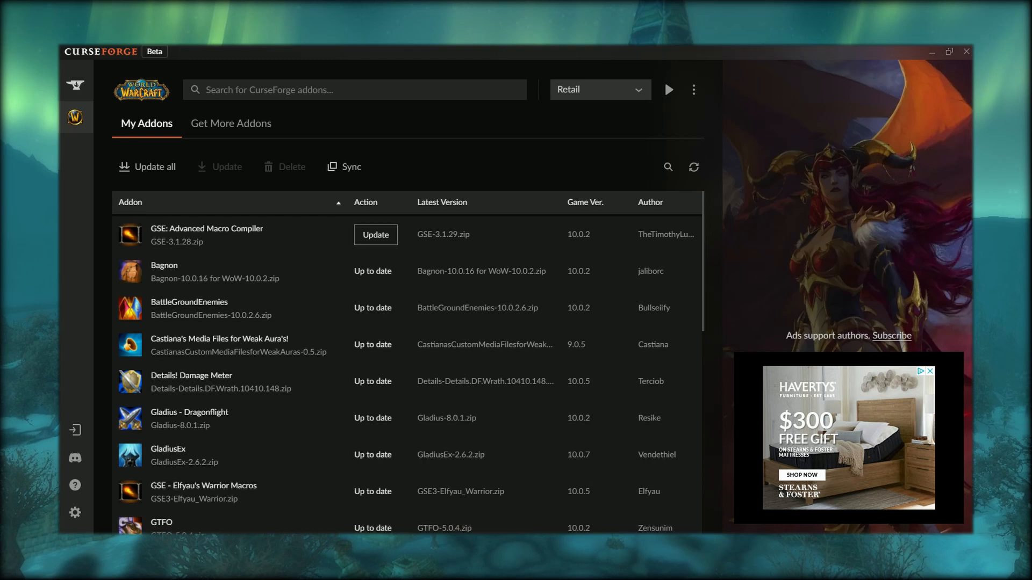
# Select the TBC instance, update all its addons, and go to Get More Addons.
pyautogui.click(596, 89)
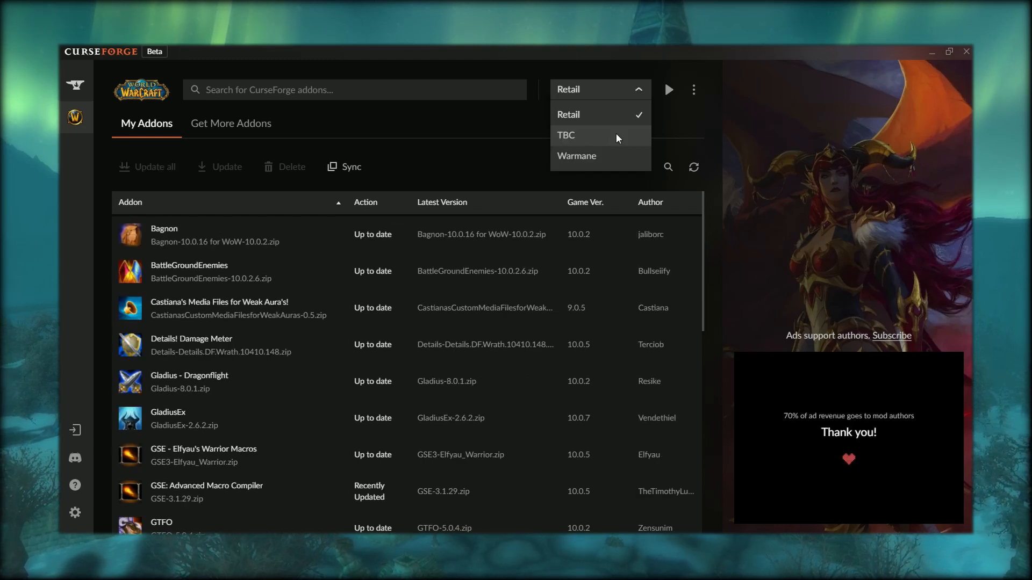
pyautogui.click(566, 136)
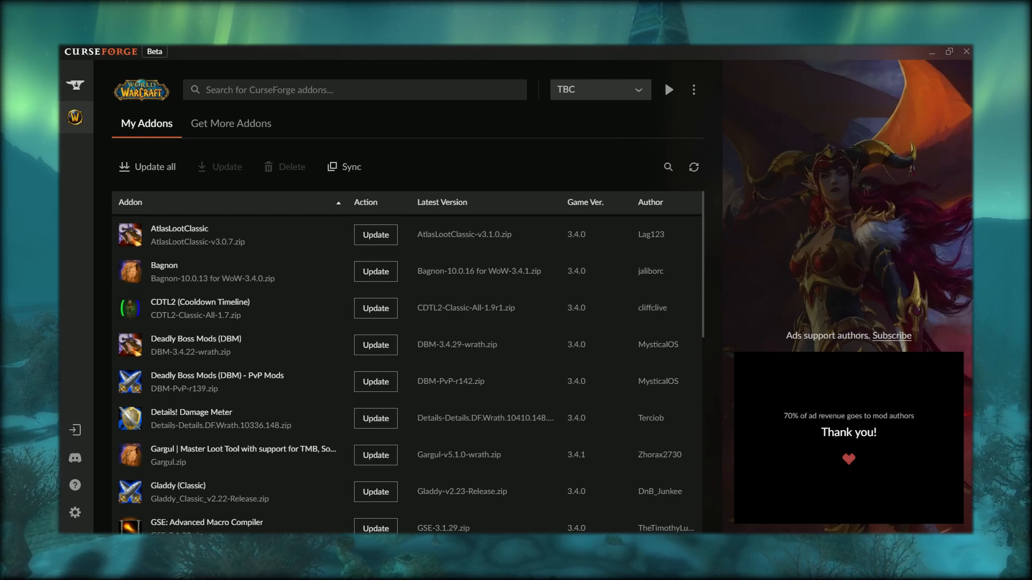
pyautogui.moveTo(551, 175)
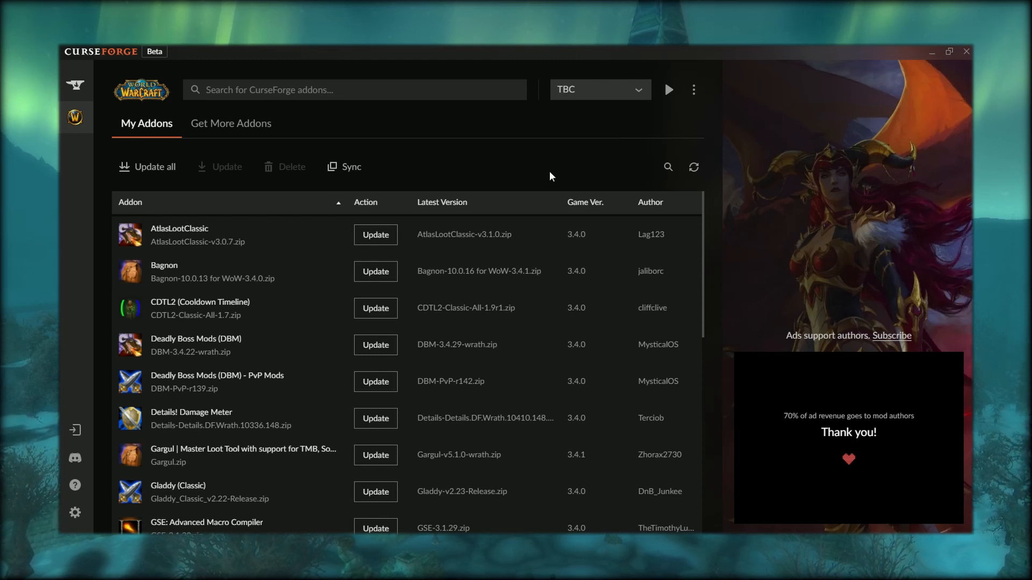
pyautogui.click(153, 166)
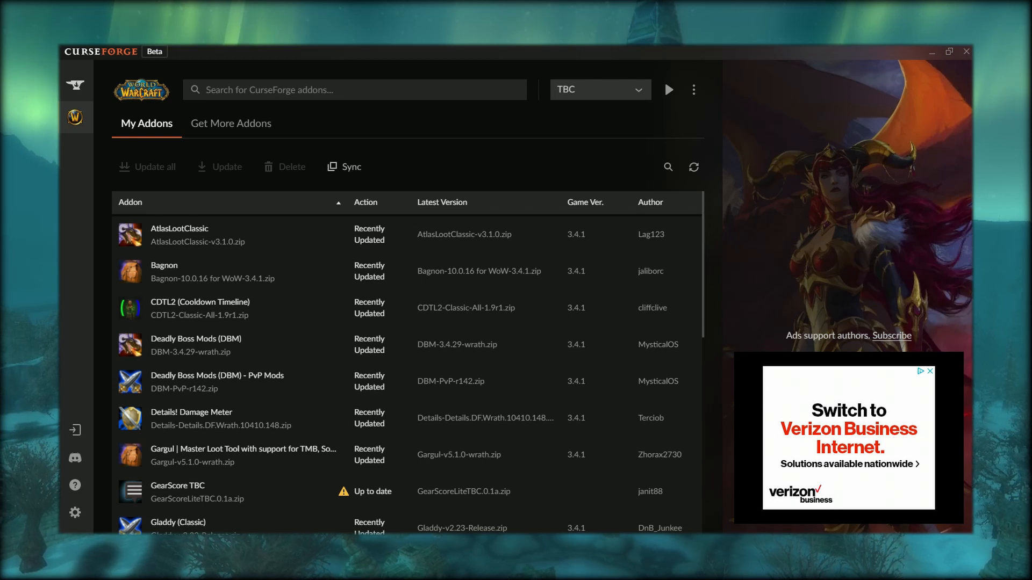
pyautogui.click(231, 123)
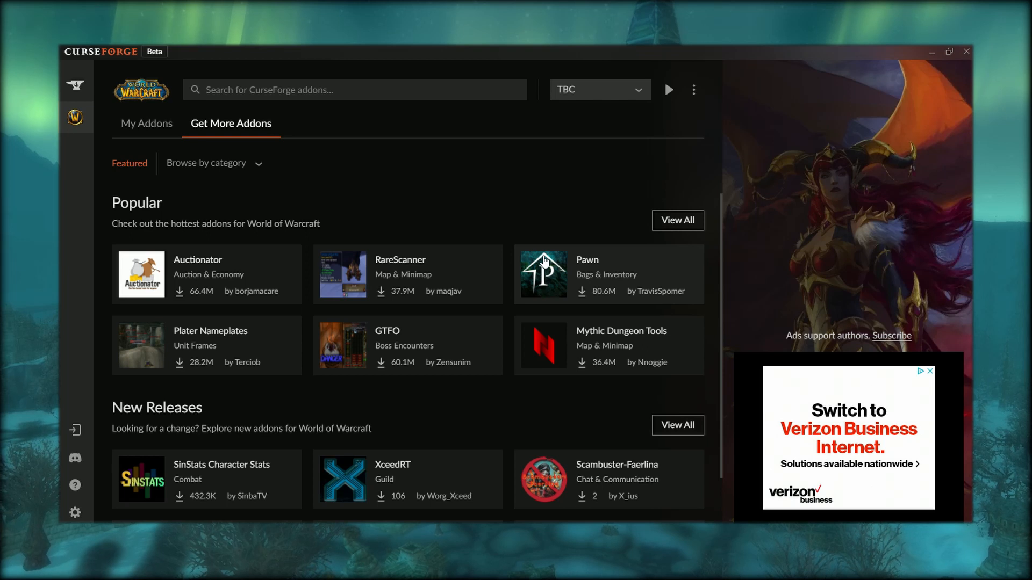
pyautogui.moveTo(458, 108)
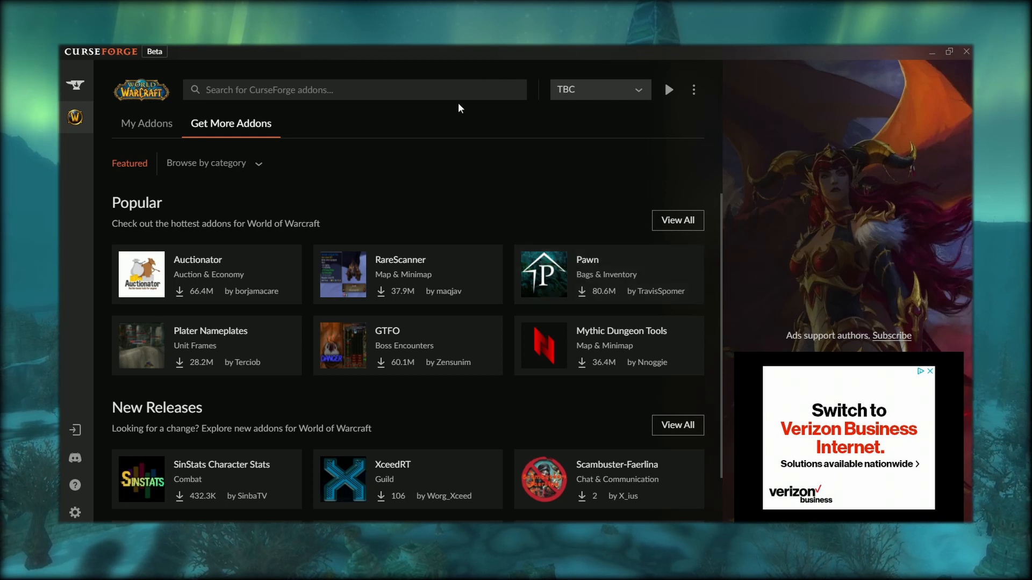